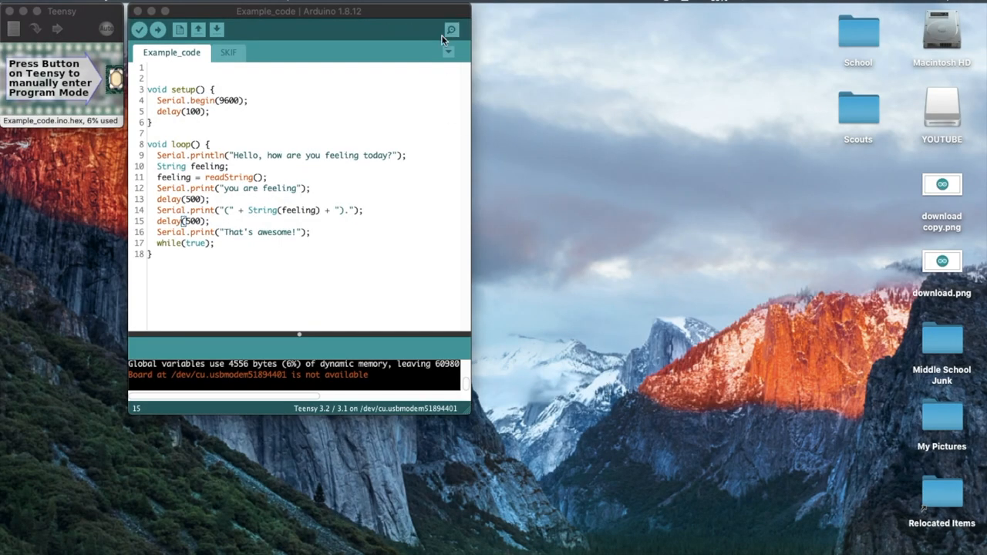
Open the Serial Monitor to see the 'Hello, how are you feeling today?' prompt.
{"action": "left_click", "coordinate": [157, 30]}
{"action": "type", "text": "go"}
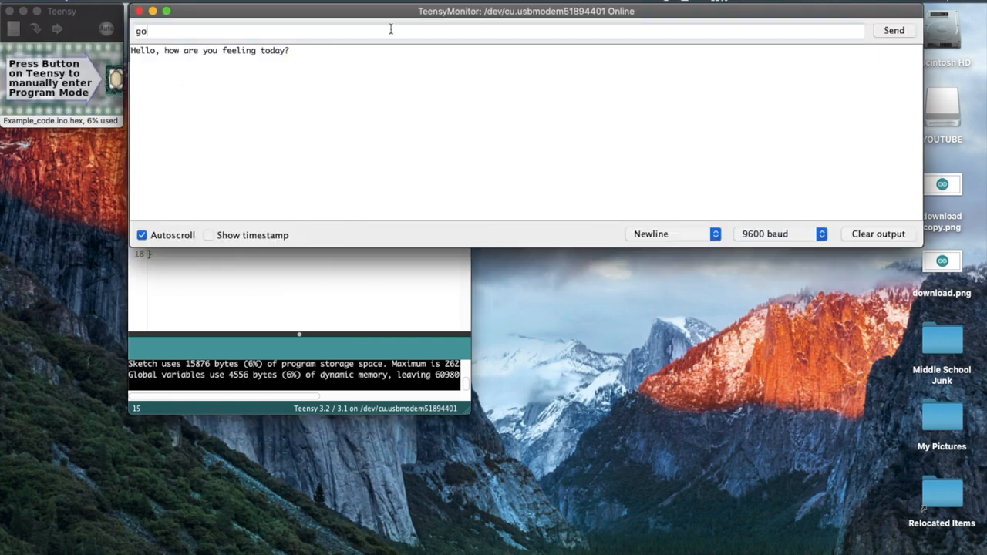
Close TeensyMonitor and return to setup(), which starts serial at 9600 baud.
{"action": "left_click", "coordinate": [893, 30]}
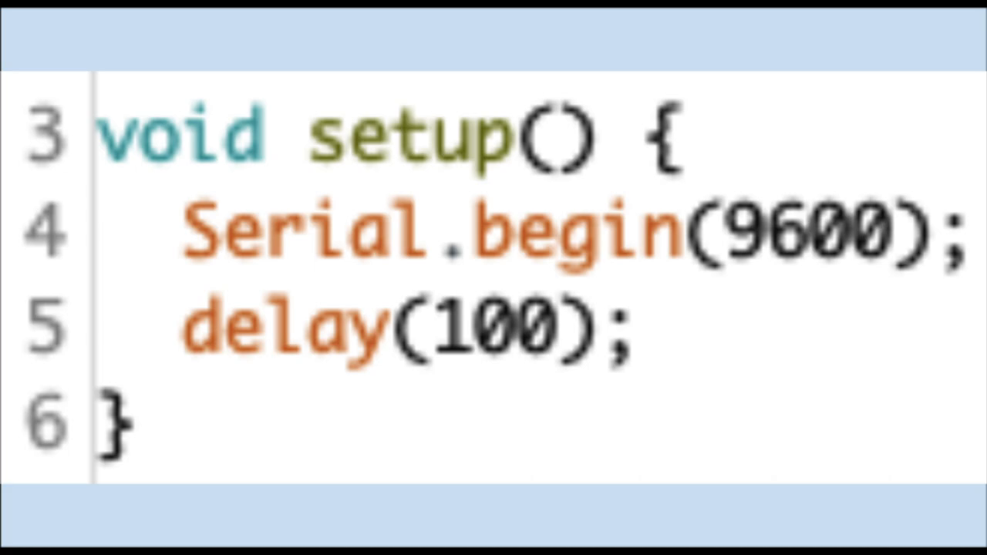
Rewrite loop() to print 'hello' three times using print and println, then upload.
{"action": "left_click", "coordinate": [248, 23]}
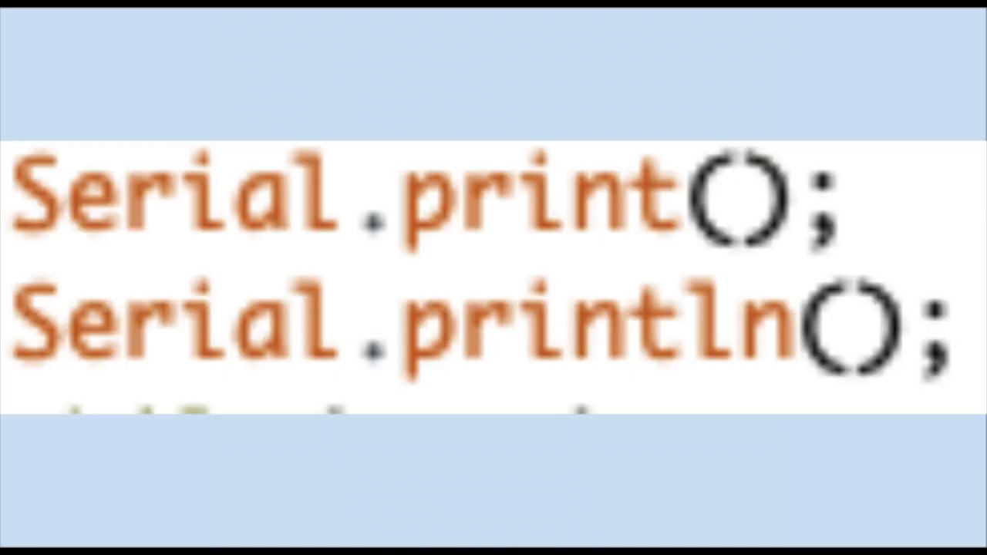
{"action": "type", "text": "\"message goes here\""}
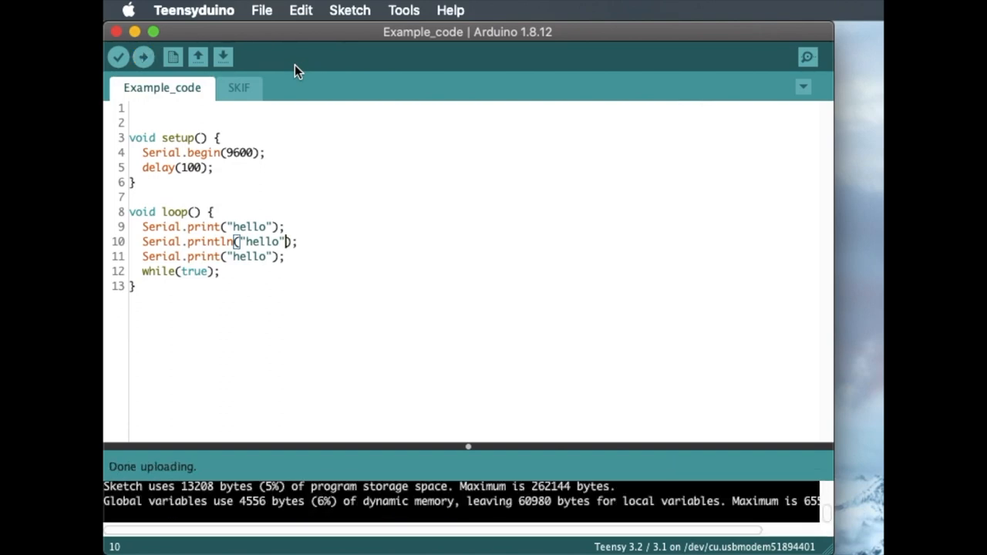
Write a sketch declaring favoriteColor, prompting for a color, reading it, and echoing it back.
{"action": "left_click", "coordinate": [807, 58]}
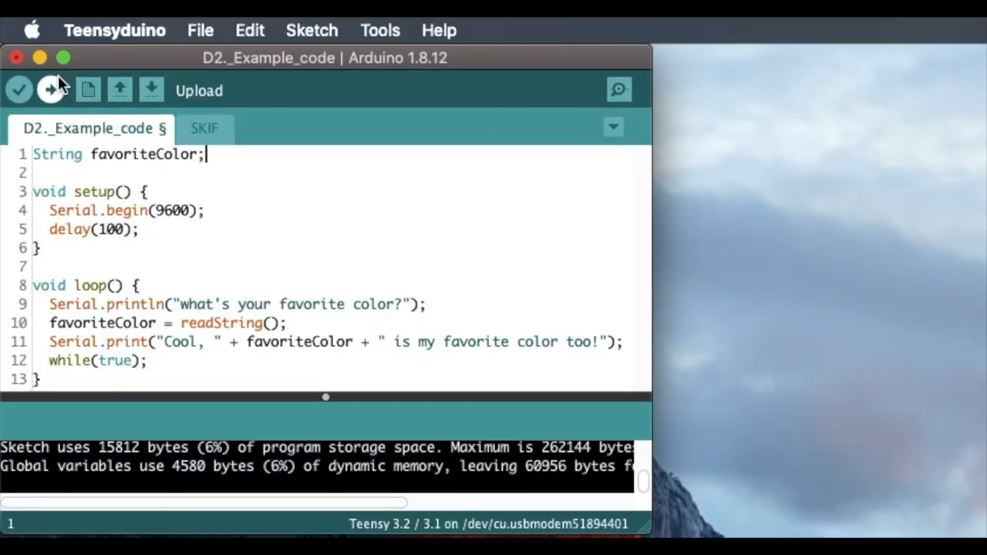
Upload the favorite-color sketch to the Teensy and switch to the Chrome browser.
{"action": "left_click", "coordinate": [49, 89]}
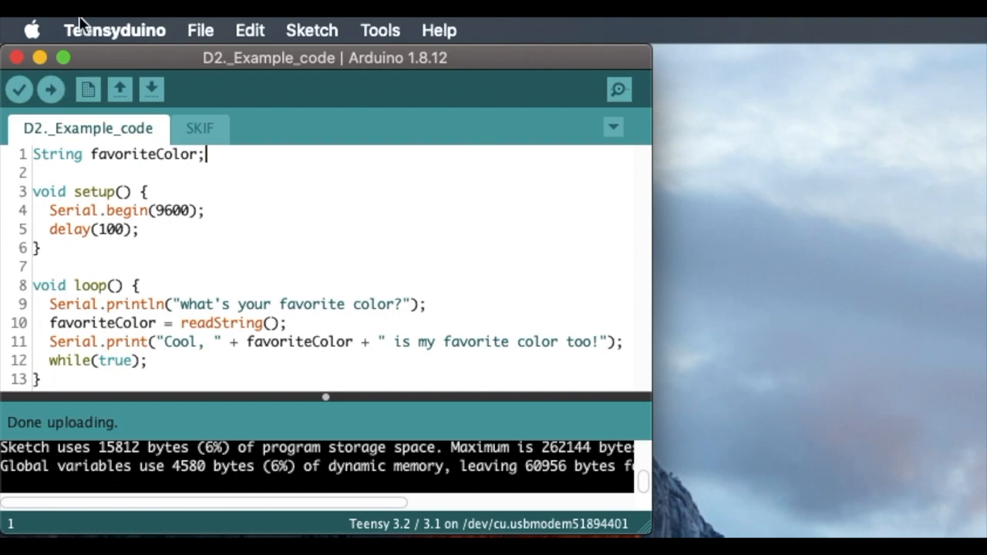
{"action": "left_click", "coordinate": [619, 88]}
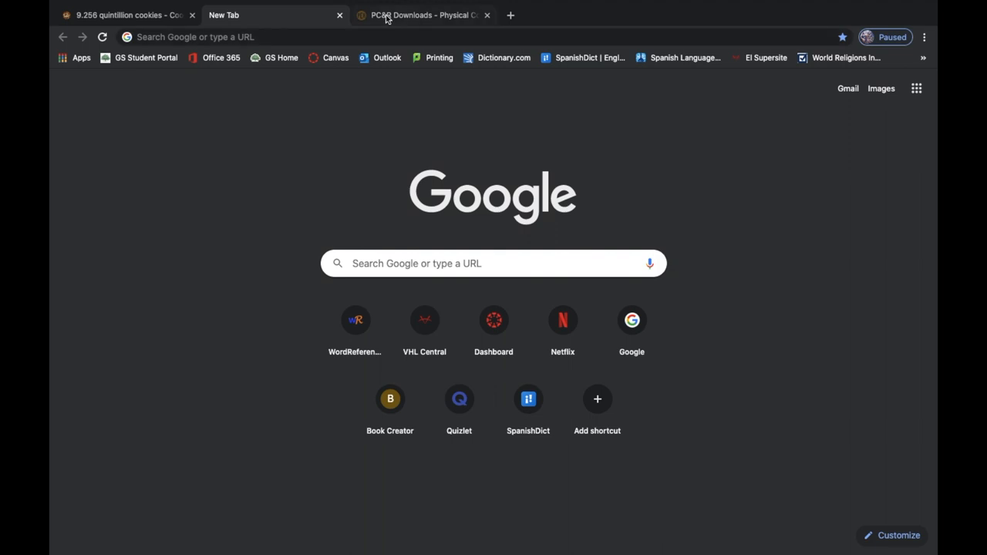
Open the SKIF module code as text from the PC&R Downloads page.
{"action": "left_click", "coordinate": [420, 15]}
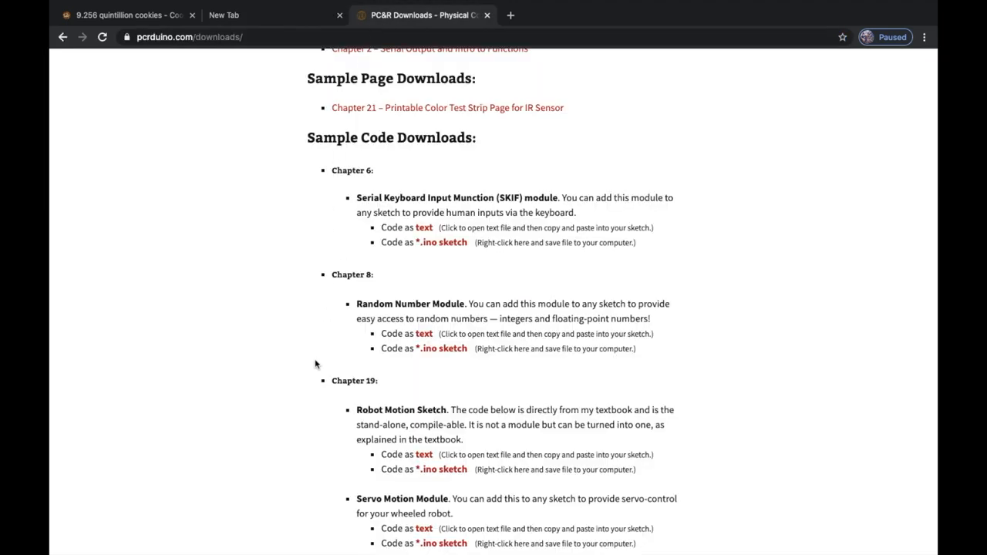
{"action": "mouse_move", "coordinate": [361, 356]}
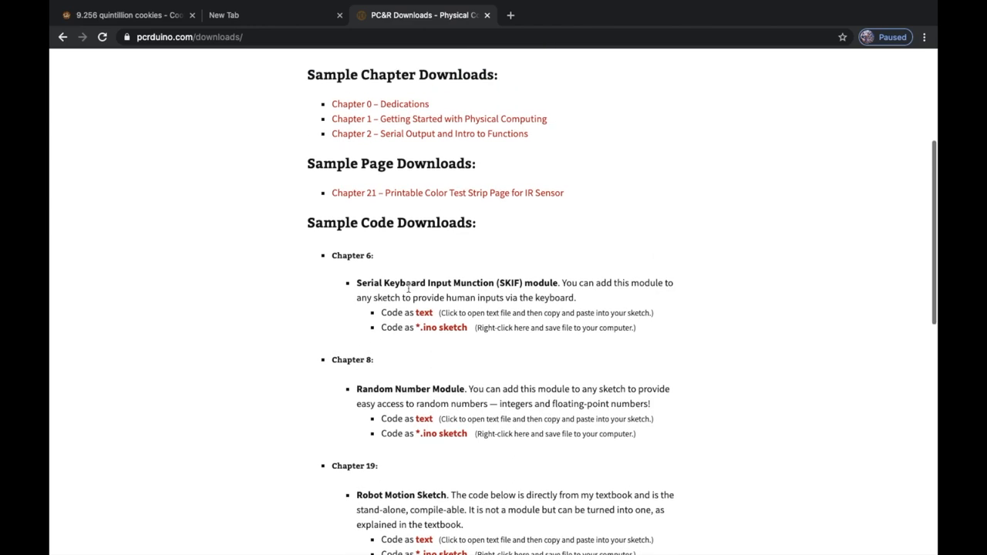
{"action": "left_click", "coordinate": [424, 312]}
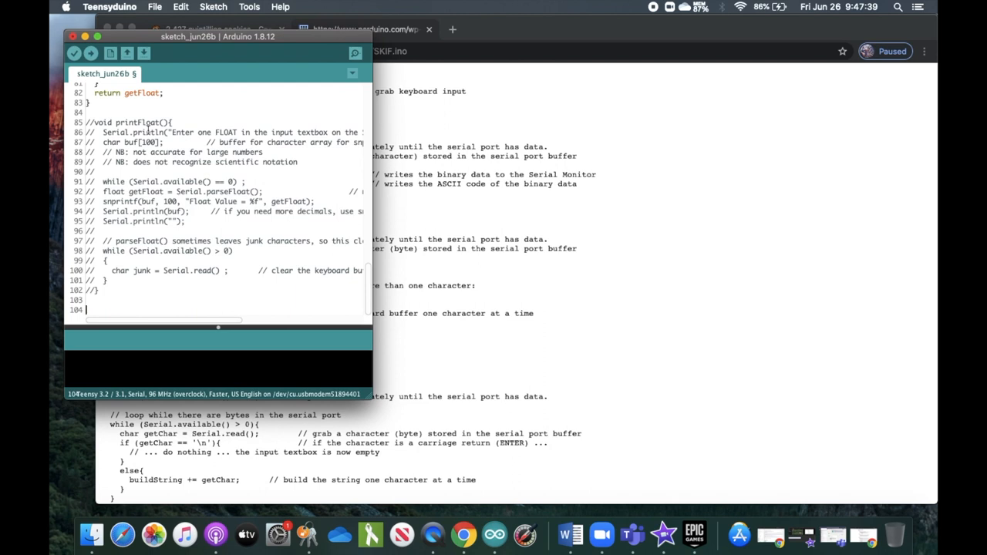
{"action": "mouse_move", "coordinate": [101, 192]}
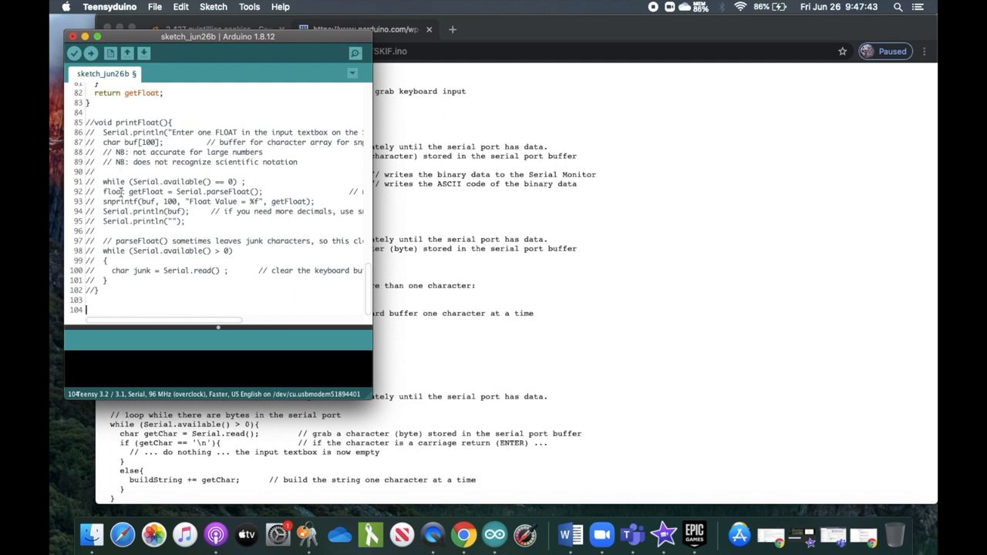
{"action": "mouse_move", "coordinate": [144, 53]}
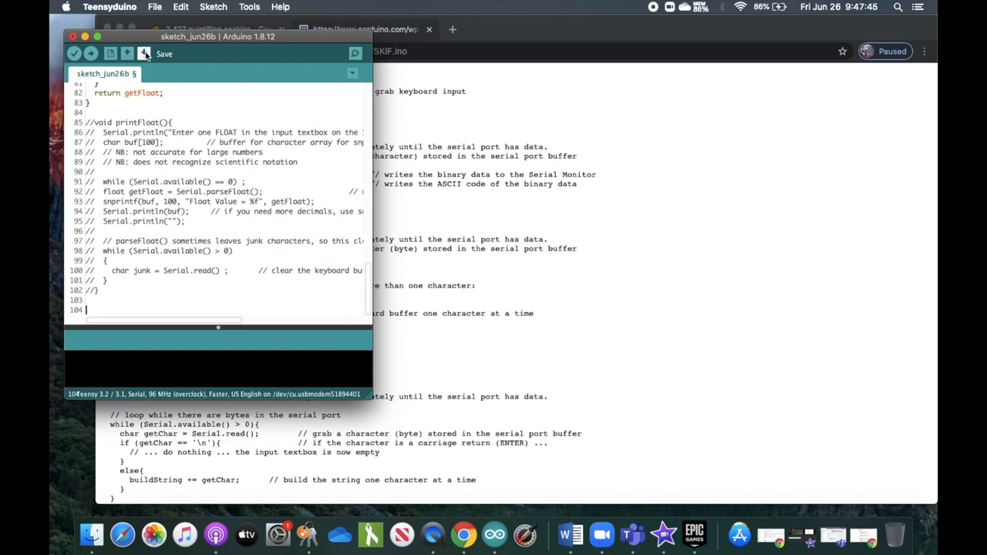
Save the pasted module code as a sketch named SKIF.
{"action": "left_click", "coordinate": [144, 53]}
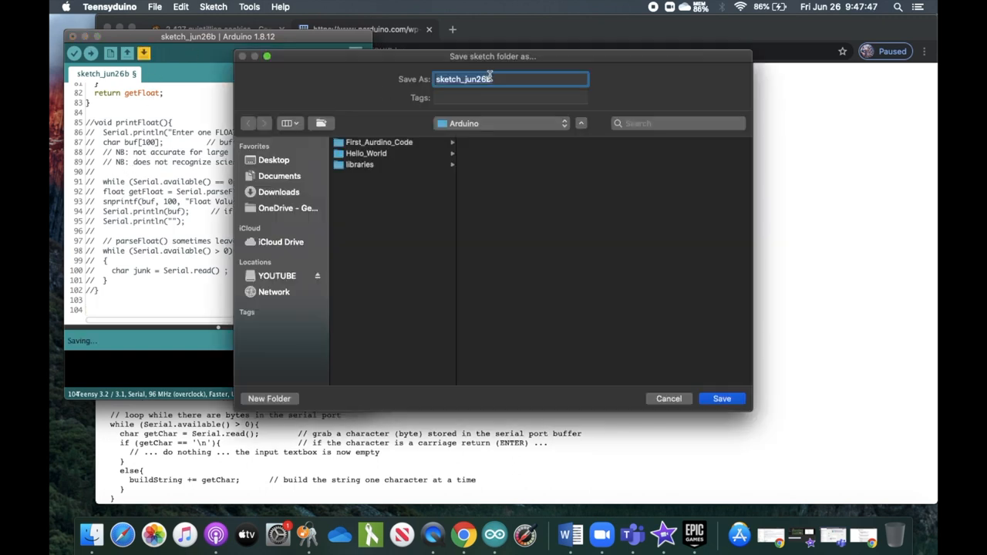
{"action": "type", "text": "SKIP"}
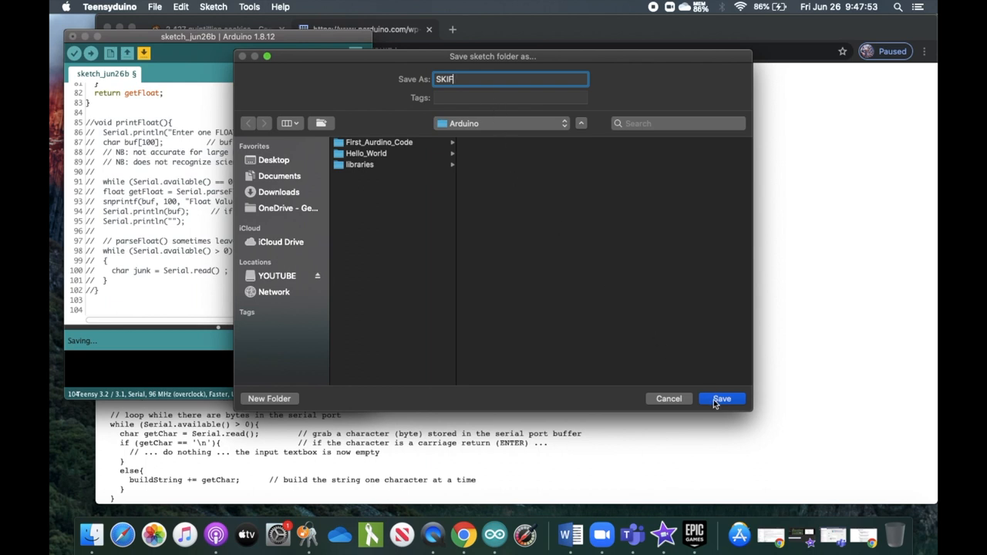
{"action": "left_click", "coordinate": [720, 399]}
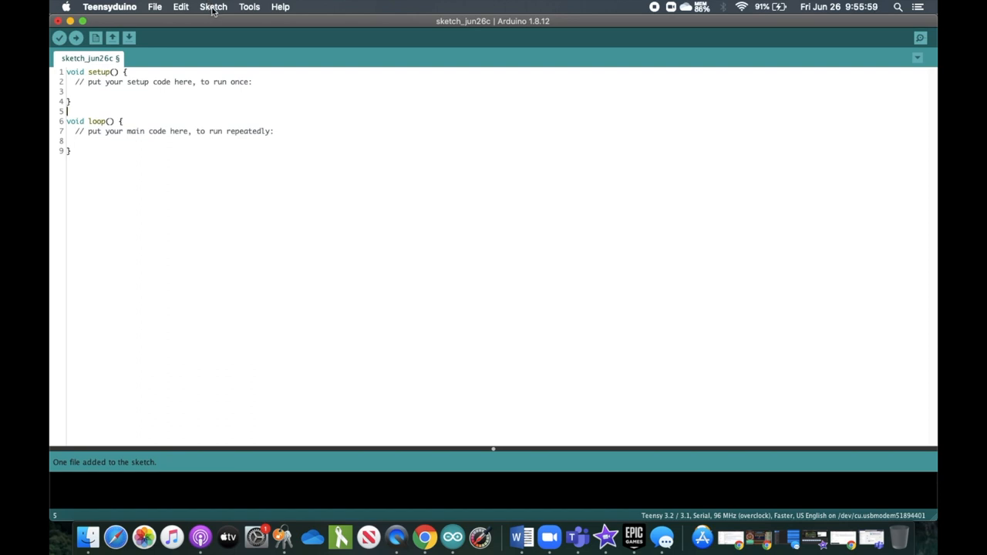
Add SKIF.ino to the new sketch through Sketch > Add File.
{"action": "left_click", "coordinate": [214, 6]}
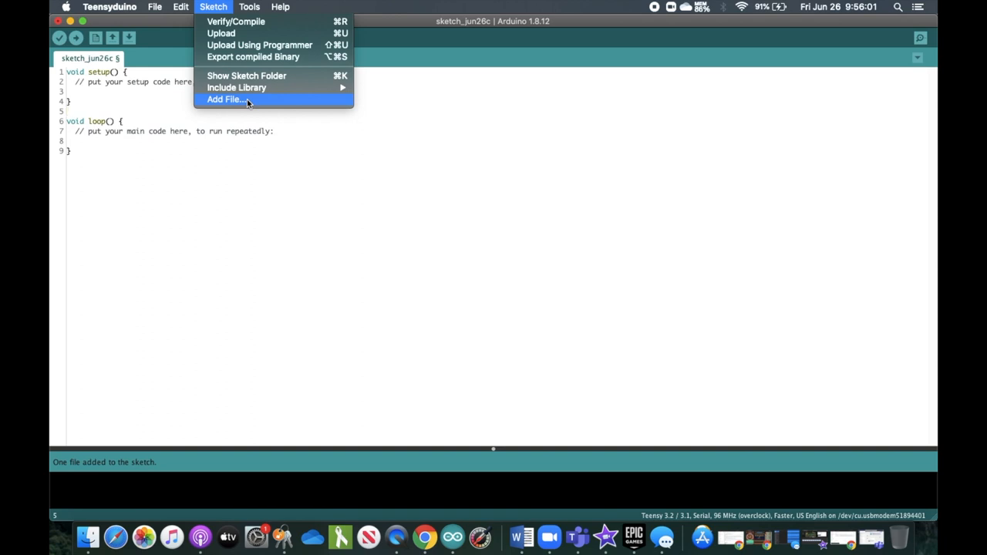
{"action": "left_click", "coordinate": [226, 98]}
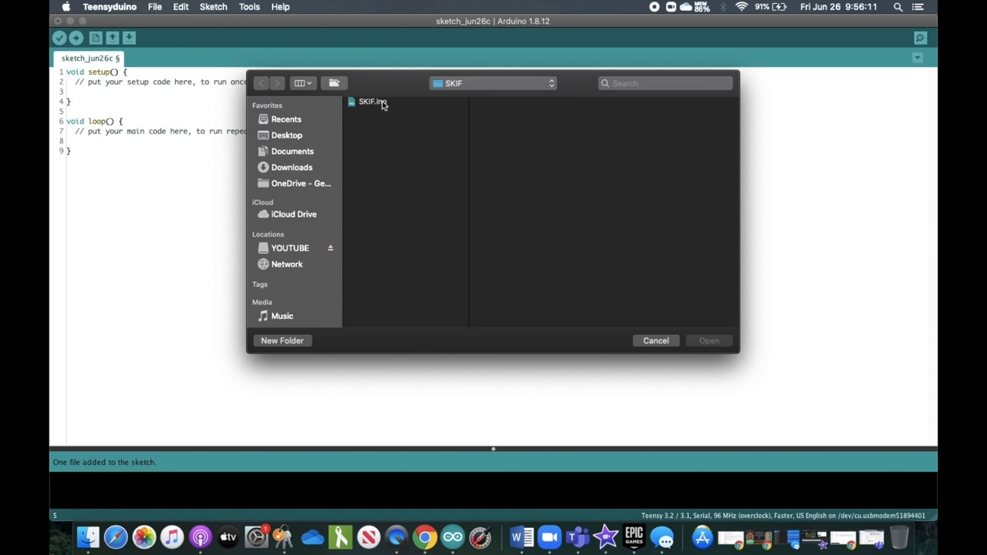
{"action": "left_click", "coordinate": [372, 101]}
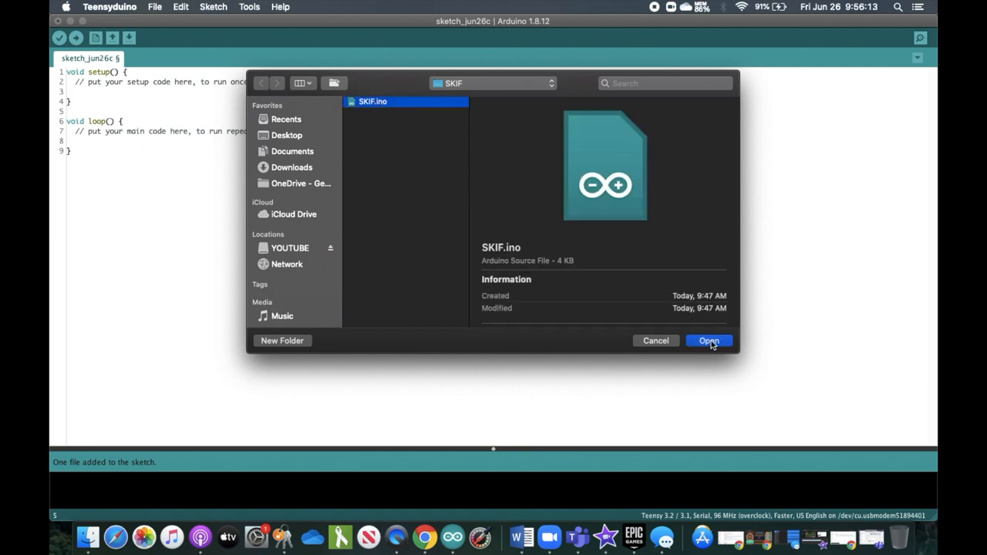
{"action": "left_click", "coordinate": [708, 340]}
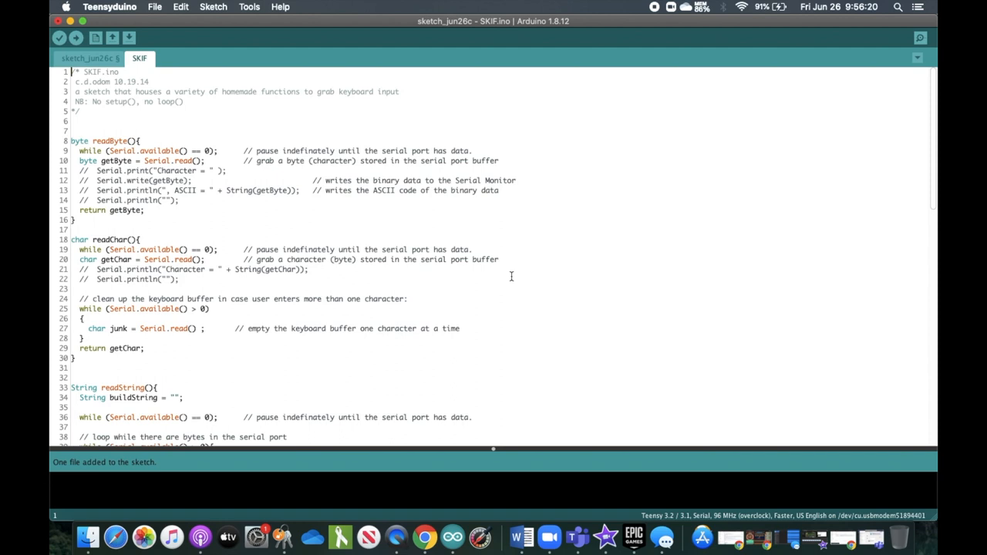
Check the main and SKIF tabs, then start a new tab from the tab menu.
{"action": "left_click", "coordinate": [87, 57]}
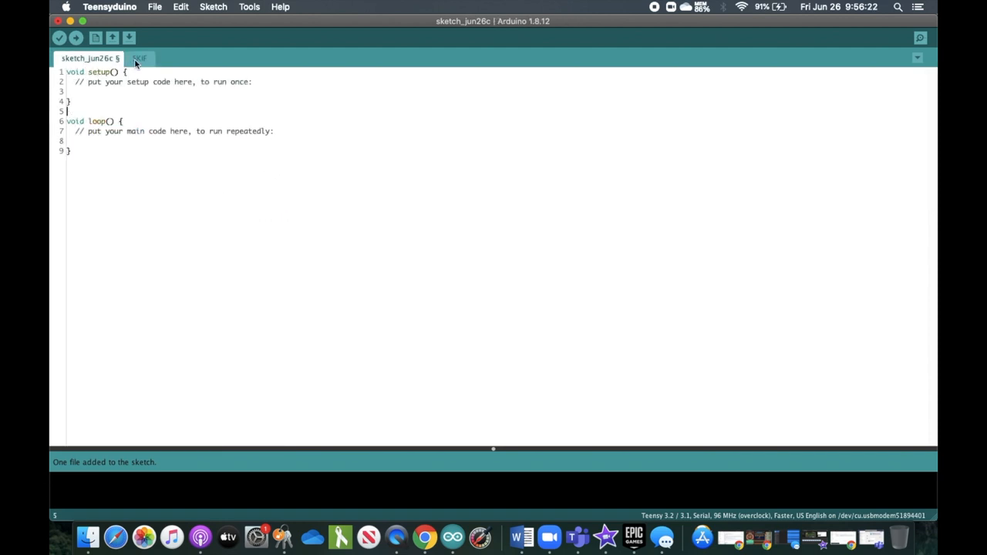
{"action": "left_click", "coordinate": [139, 58]}
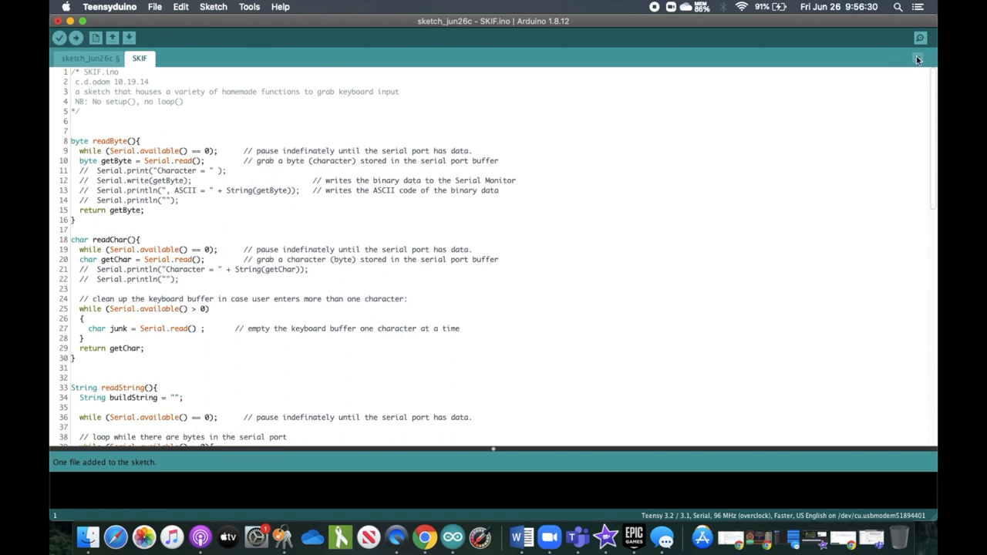
{"action": "left_click", "coordinate": [918, 59]}
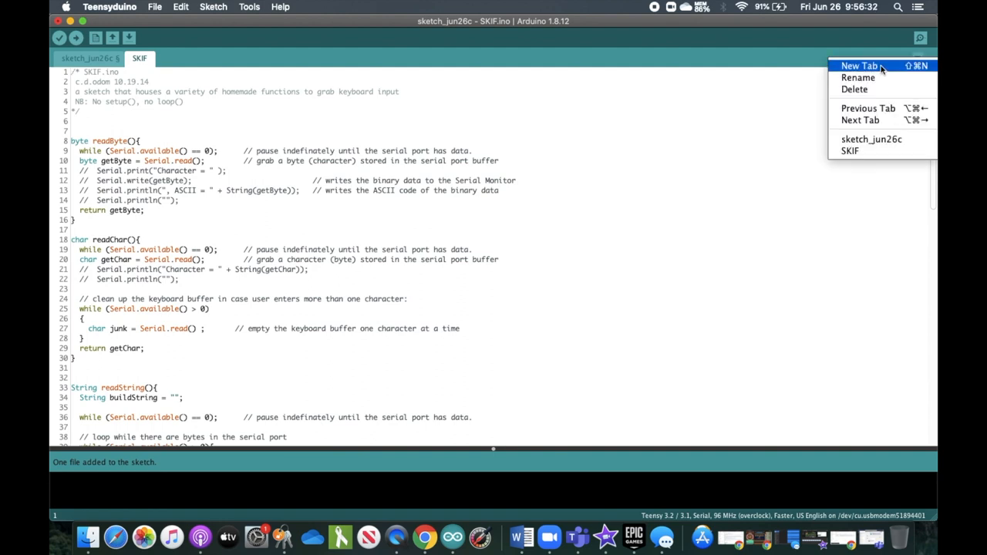
{"action": "left_click", "coordinate": [859, 66]}
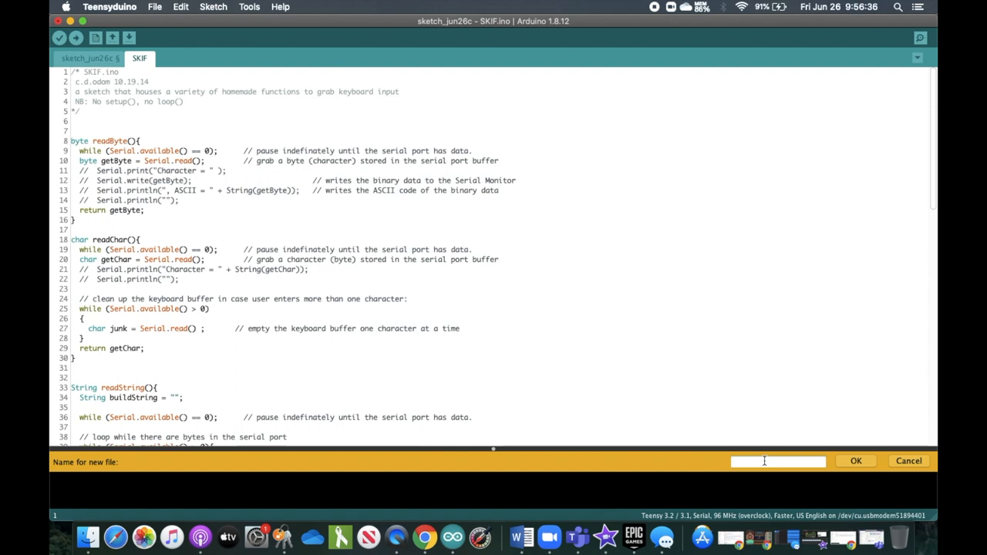
Enter a file name to create the empty randomModule tab.
{"action": "type", "text": "random.io"}
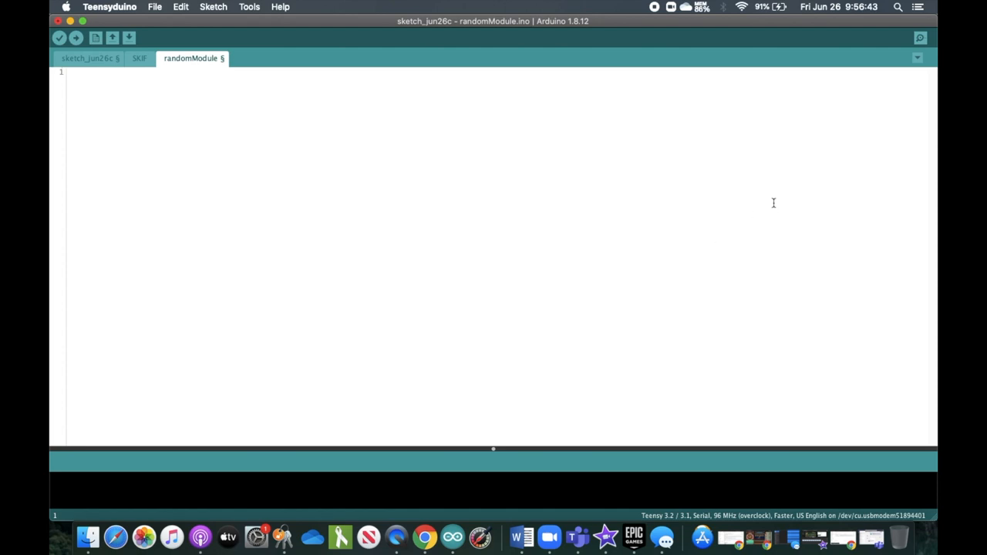
{"action": "mouse_move", "coordinate": [923, 58]}
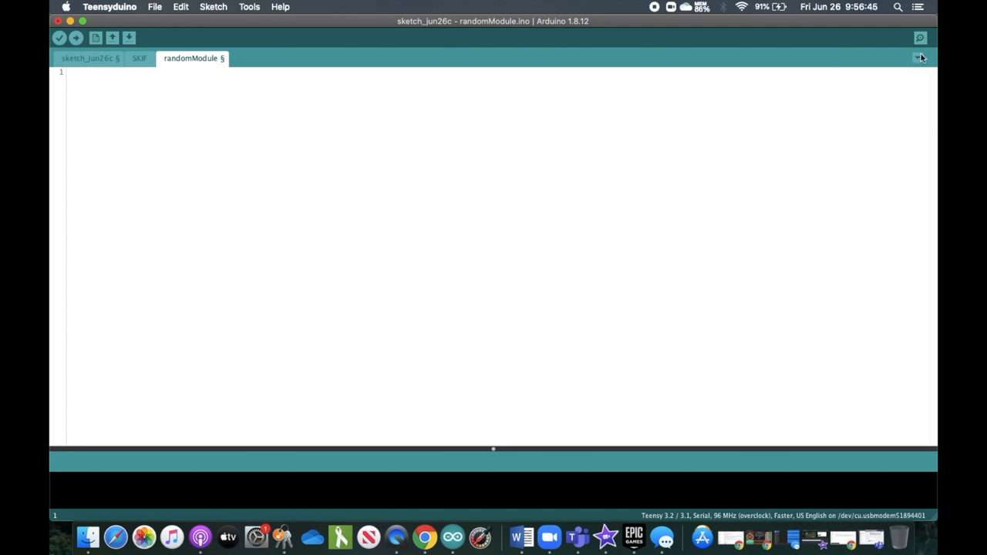
Delete the randomModule tab, then review the main sketch and SKIF module code.
{"action": "left_click", "coordinate": [917, 58]}
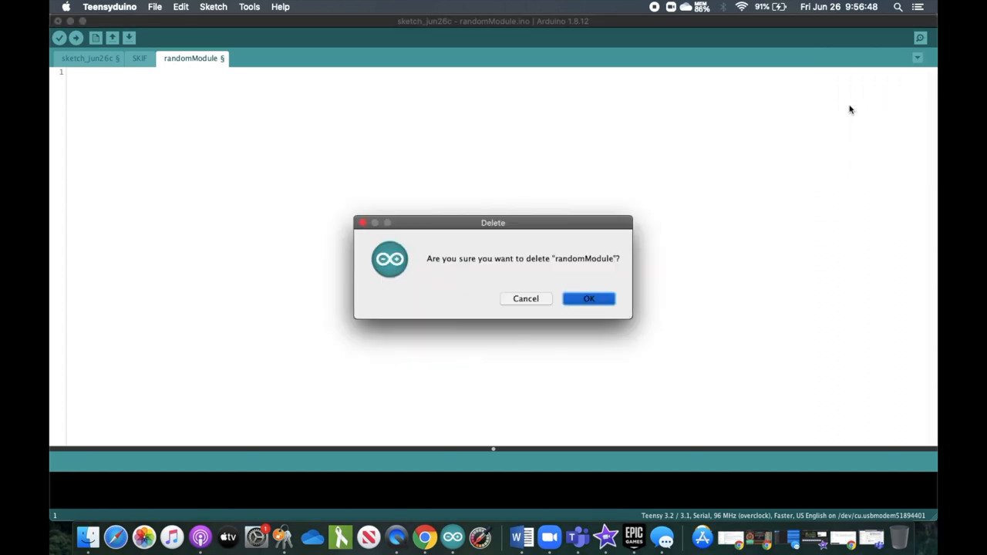
{"action": "left_click", "coordinate": [589, 298]}
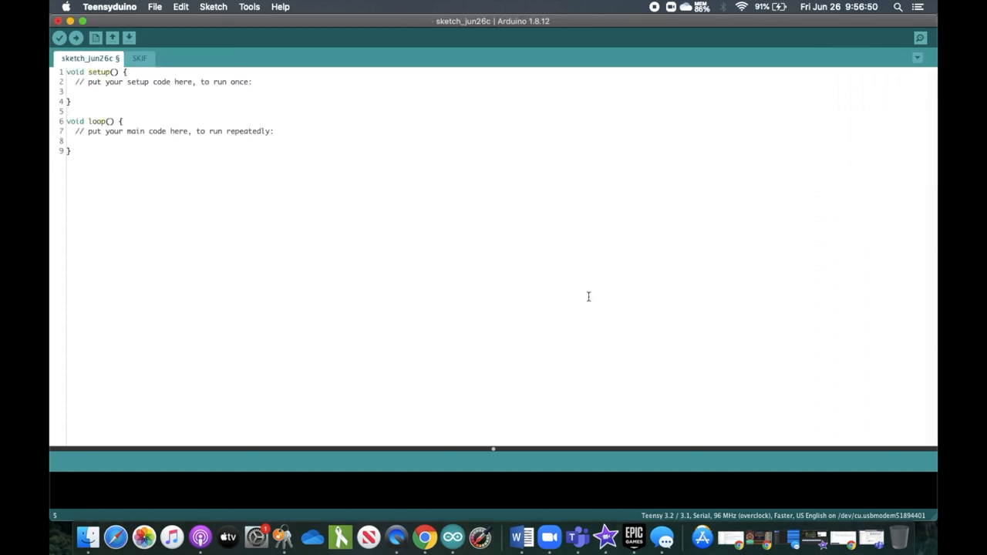
{"action": "left_click", "coordinate": [66, 111]}
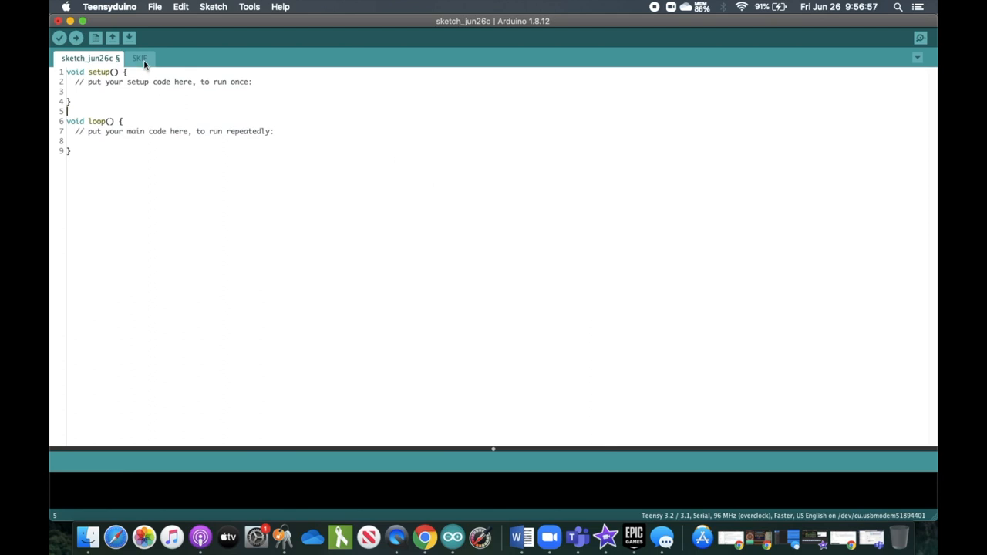
{"action": "left_click", "coordinate": [140, 58]}
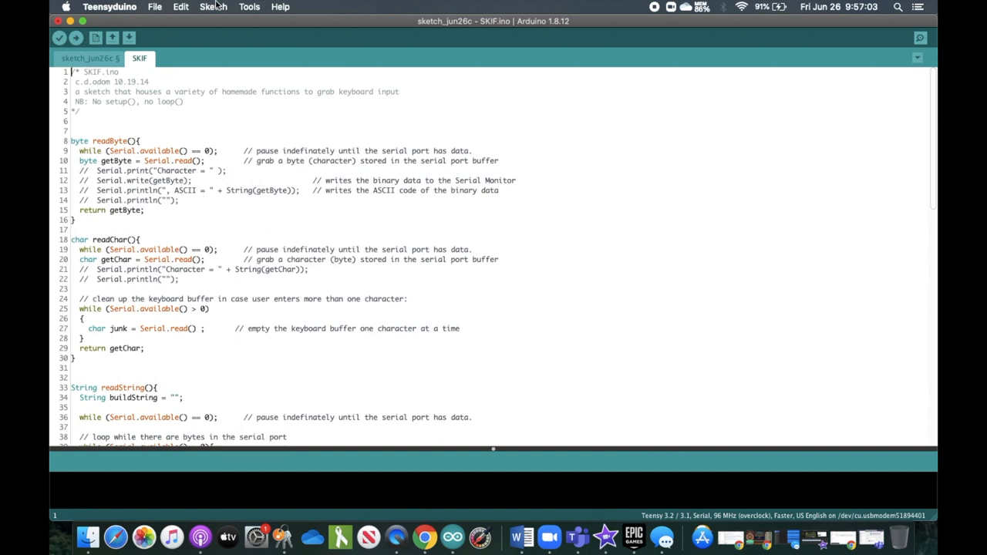
{"action": "mouse_move", "coordinate": [269, 150]}
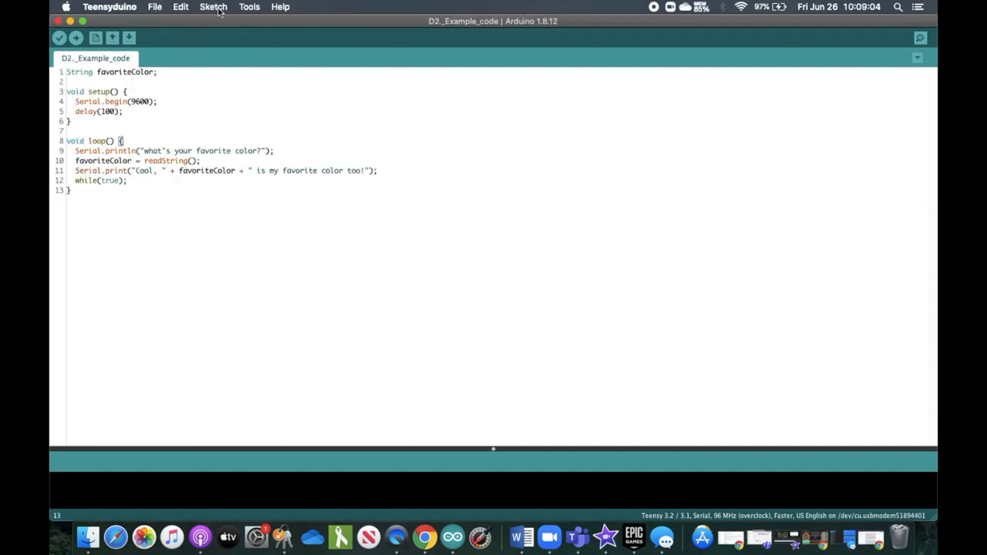
Add SKIF.ino from the SKIF folder to the D2._Example_code sketch and run it.
{"action": "left_click", "coordinate": [214, 6]}
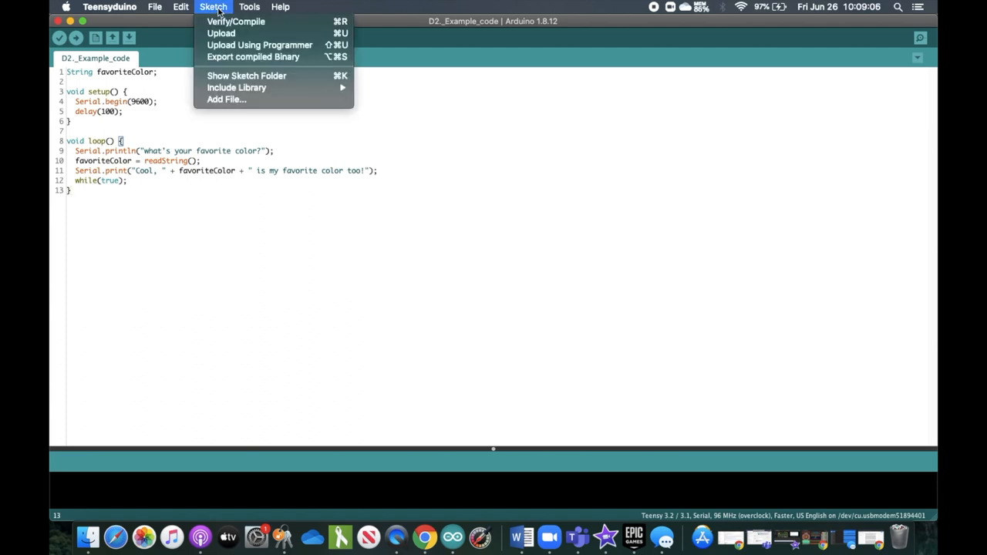
{"action": "left_click", "coordinate": [226, 98]}
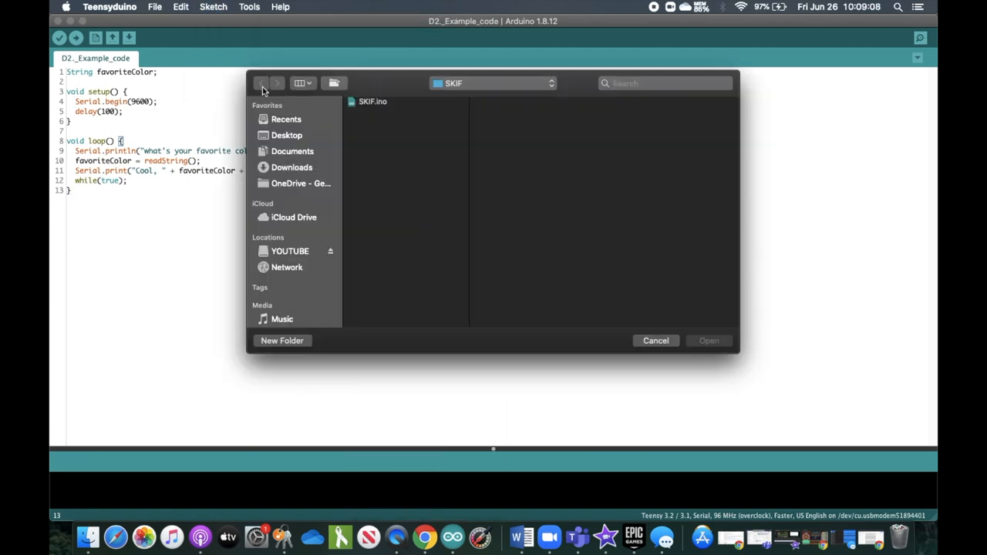
{"action": "left_click", "coordinate": [372, 101]}
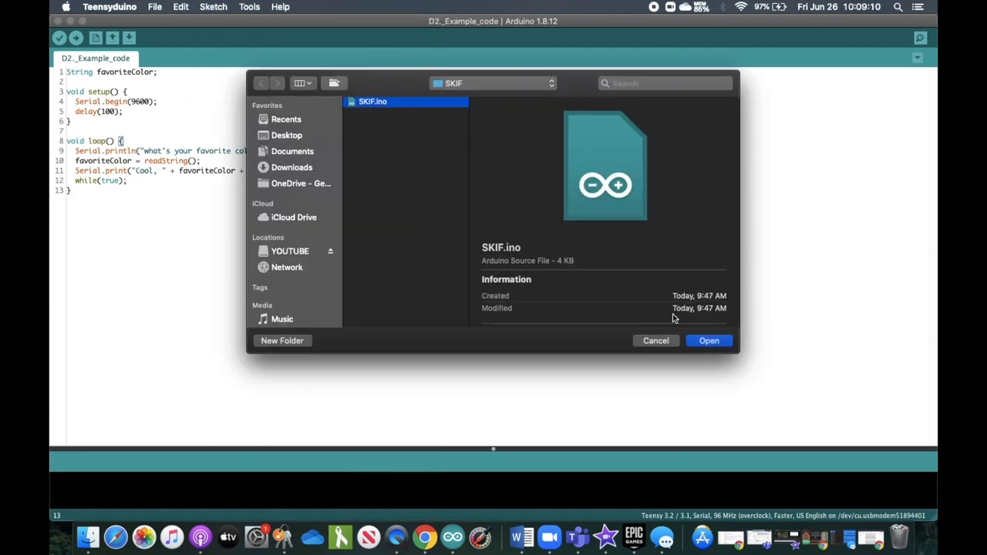
{"action": "left_click", "coordinate": [708, 340]}
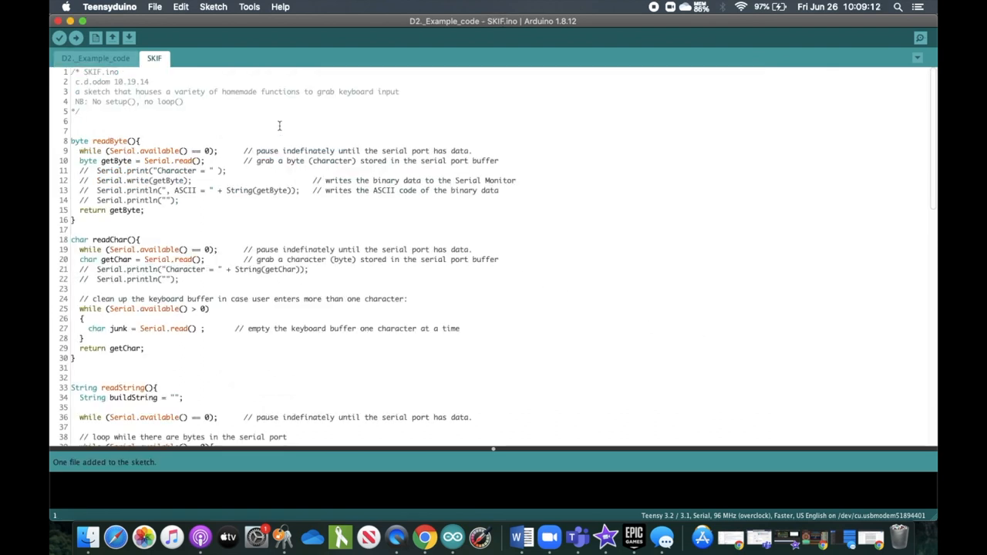
{"action": "left_click", "coordinate": [95, 58]}
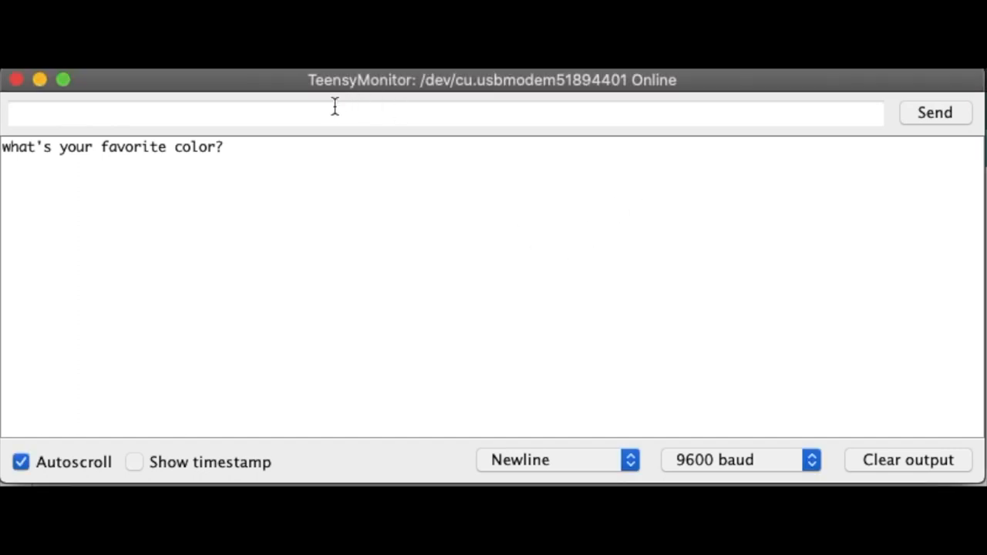
Answer the Serial Monitor's favorite-color prompt with 'blue'.
{"action": "type", "text": "blue"}
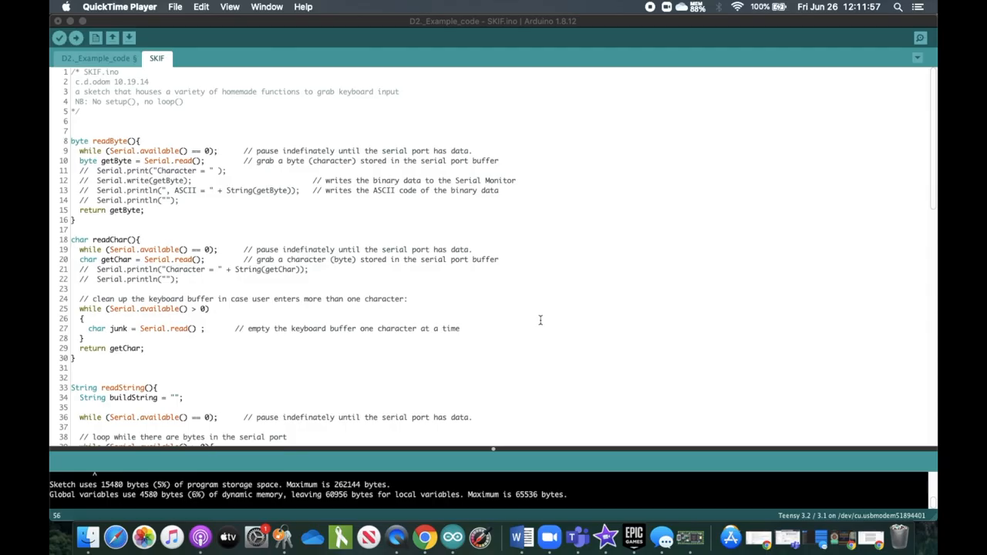
Review the SKIF readInt and readFloat functions, then answer the adjective prompt with 'fluff'.
{"action": "scroll", "scroll_direction": "down", "scroll_amount": 3}
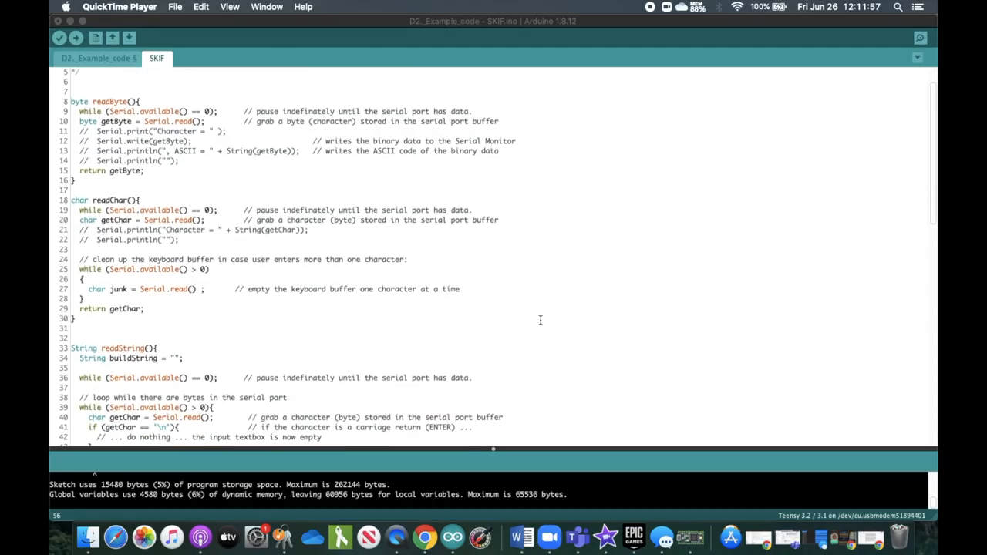
{"action": "scroll", "scroll_direction": "down", "scroll_amount": 3}
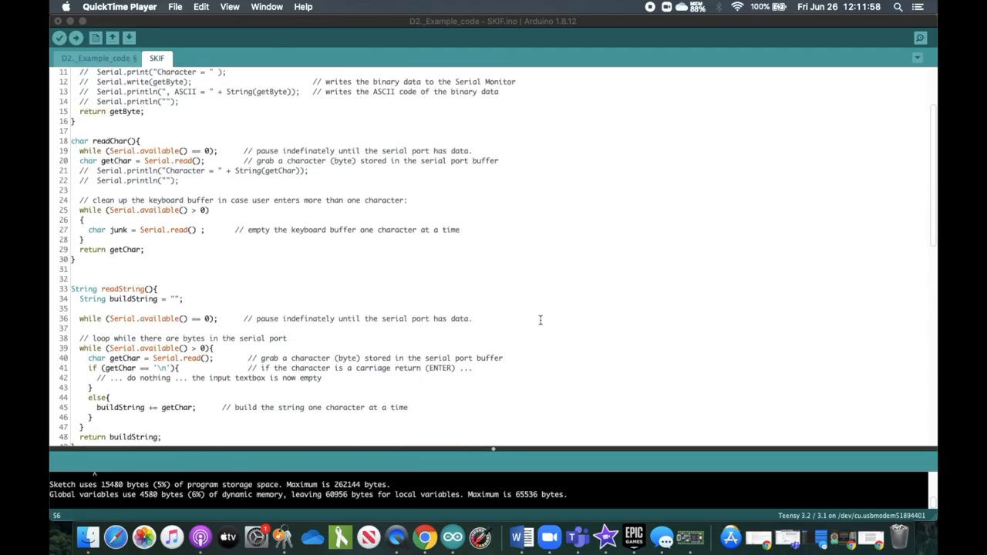
{"action": "scroll", "scroll_direction": "down", "scroll_amount": 3}
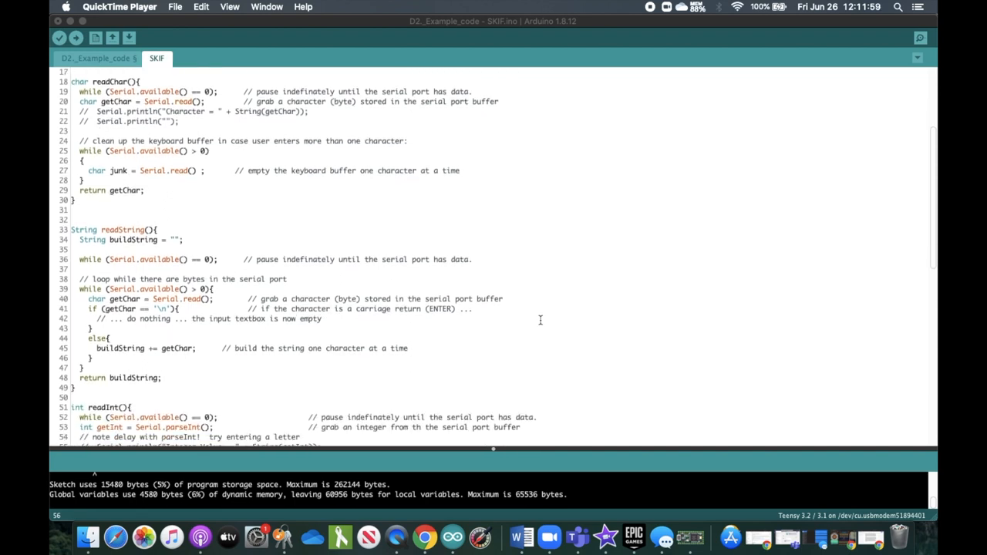
{"action": "scroll", "scroll_direction": "down", "scroll_amount": 3}
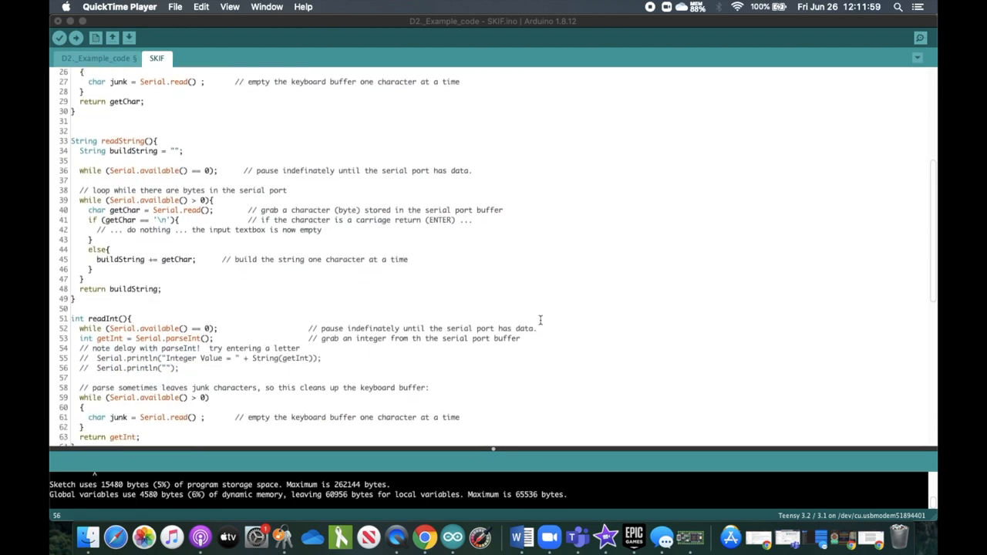
{"action": "scroll", "scroll_direction": "down", "scroll_amount": 3}
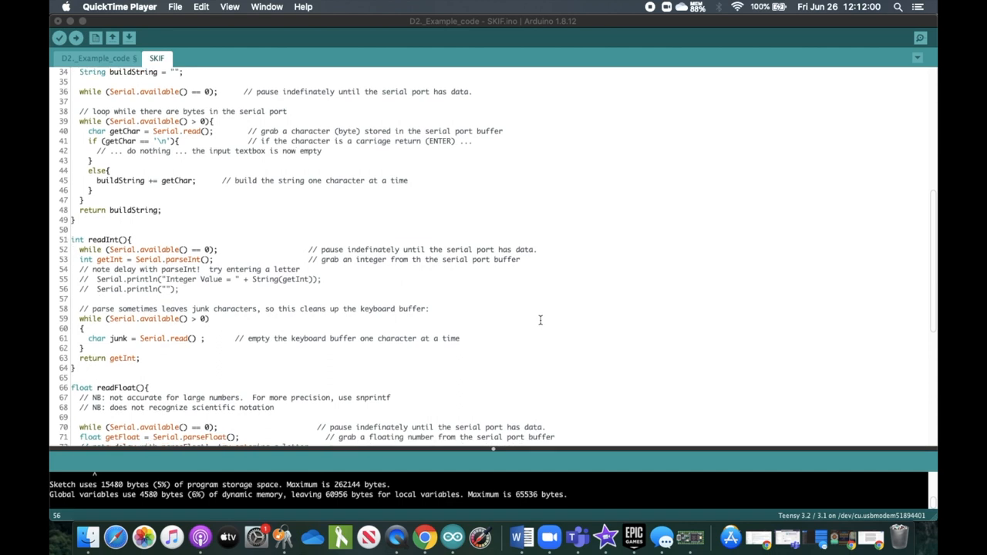
{"action": "scroll", "scroll_direction": "down", "scroll_amount": 3}
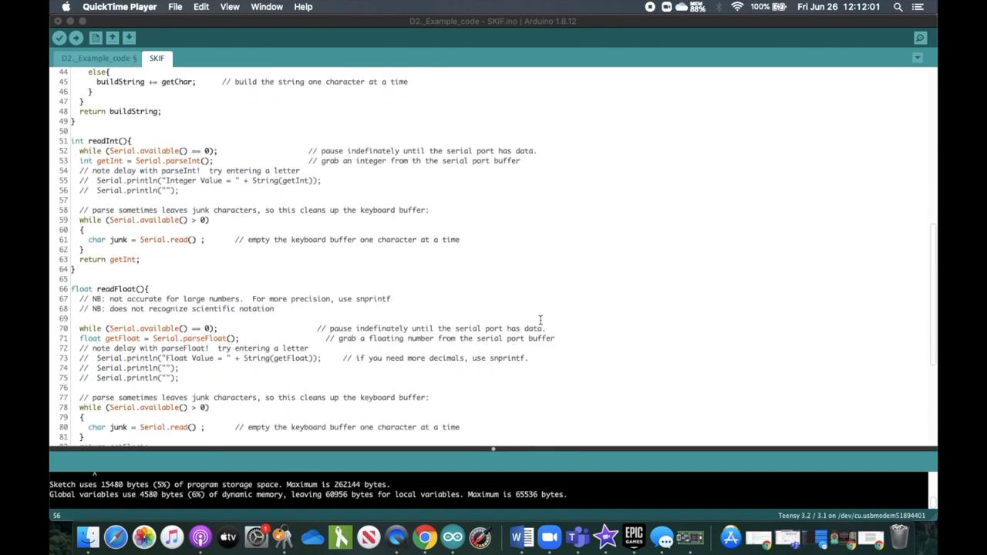
{"action": "scroll", "scroll_direction": "down", "scroll_amount": 3}
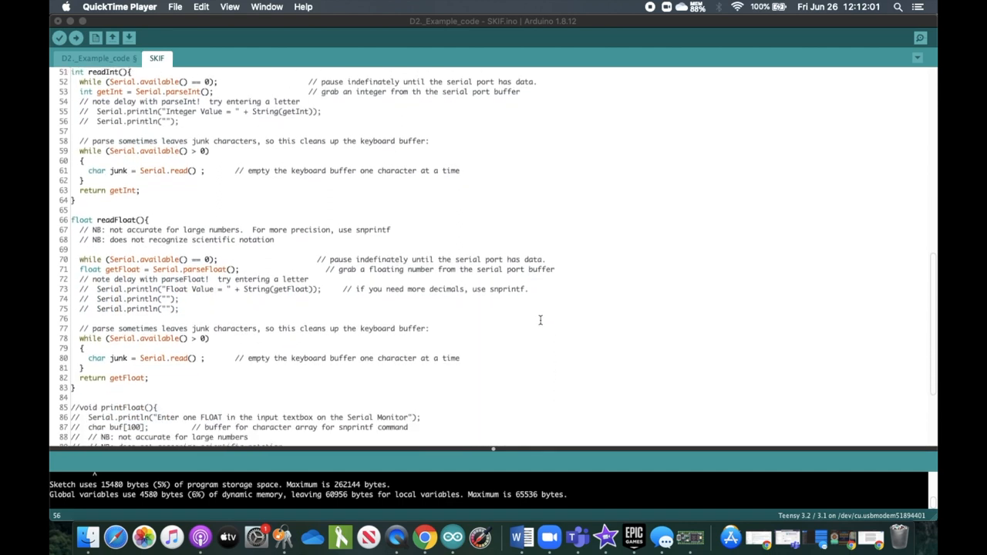
{"action": "scroll", "scroll_direction": "down", "scroll_amount": 3}
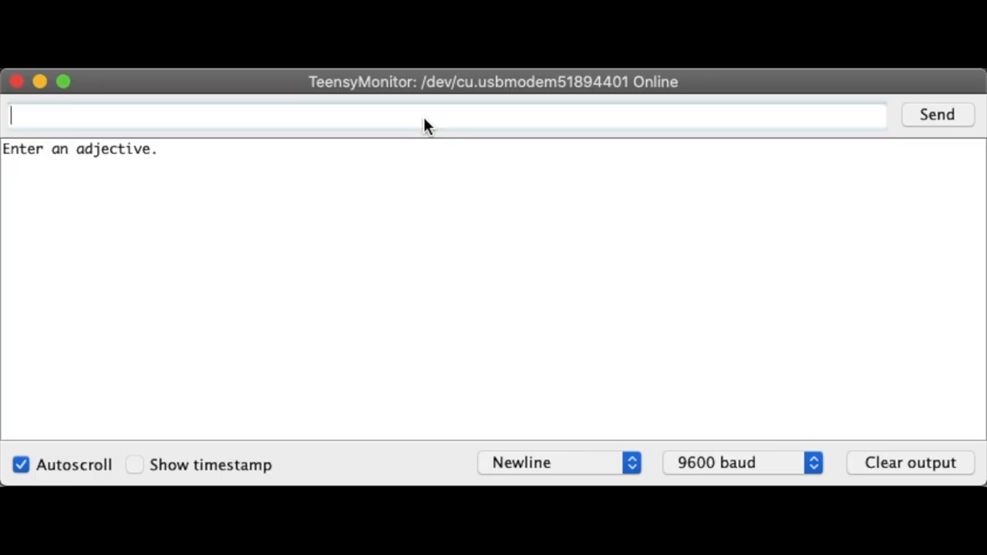
{"action": "type", "text": "fluff"}
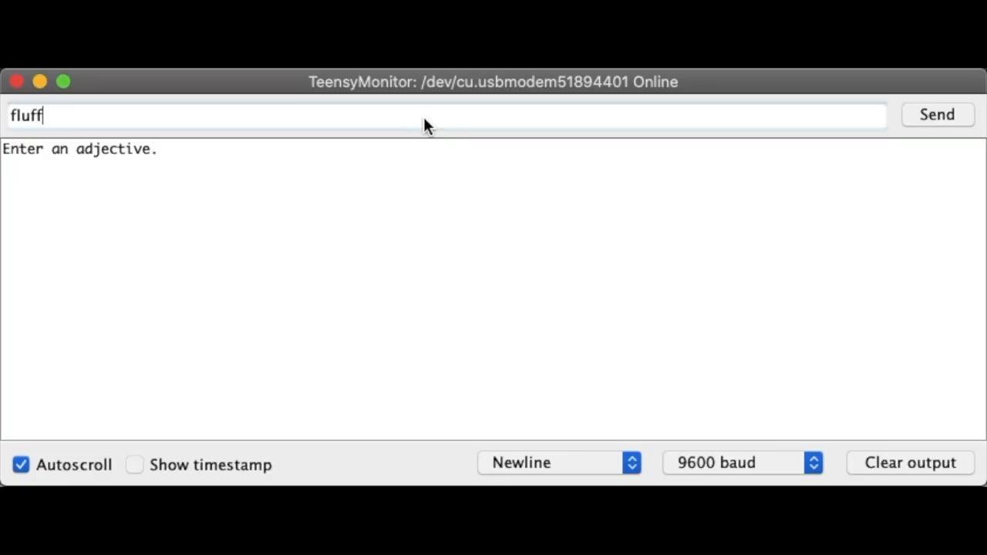